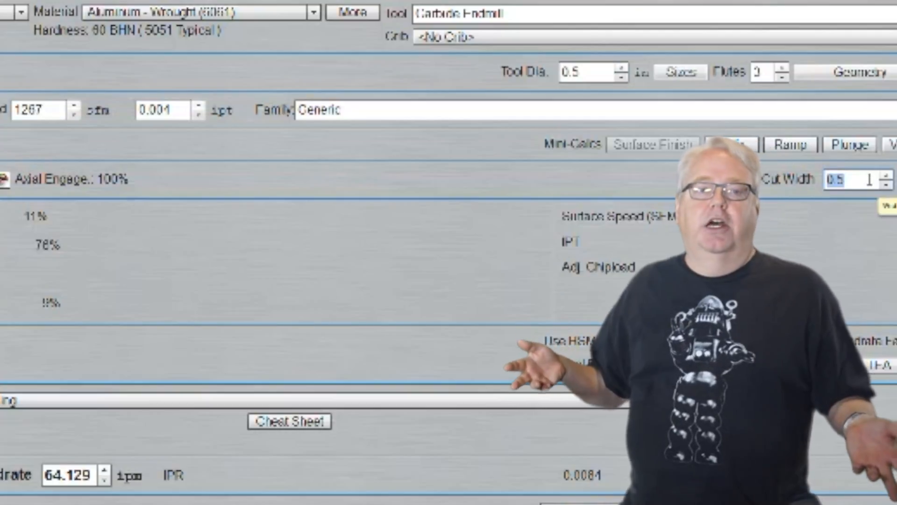
scroll(down, 3)
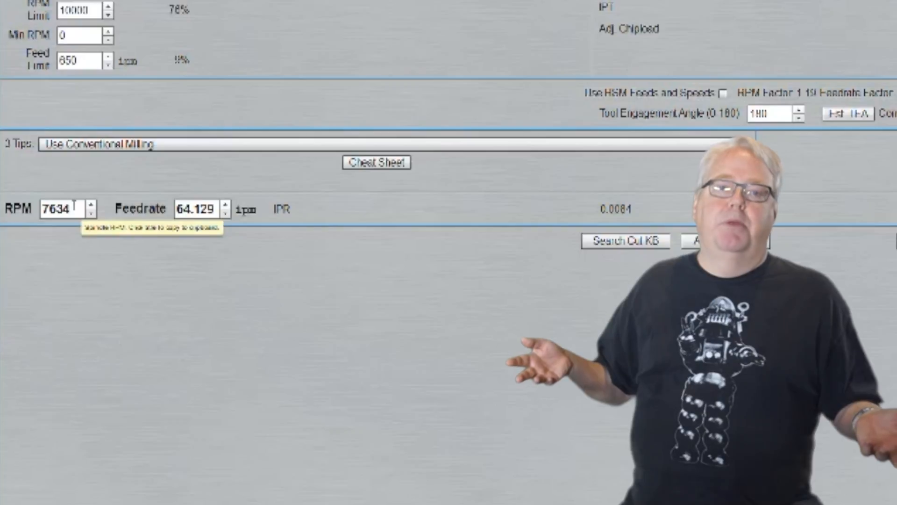
mouse_move(197, 208)
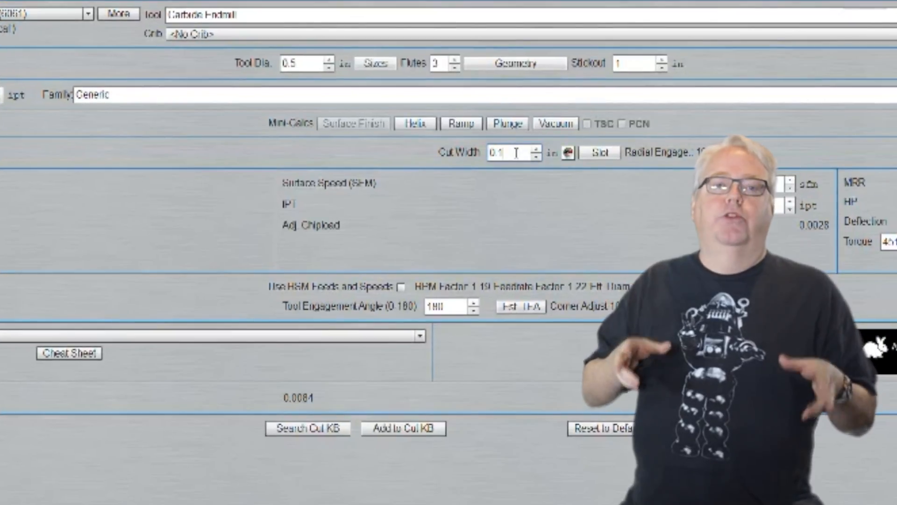
mouse_move(540, 173)
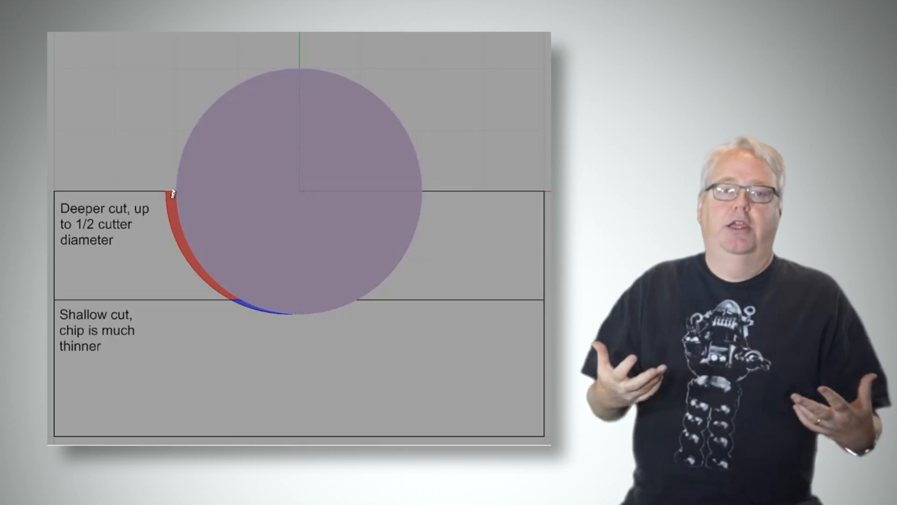
mouse_move(189, 193)
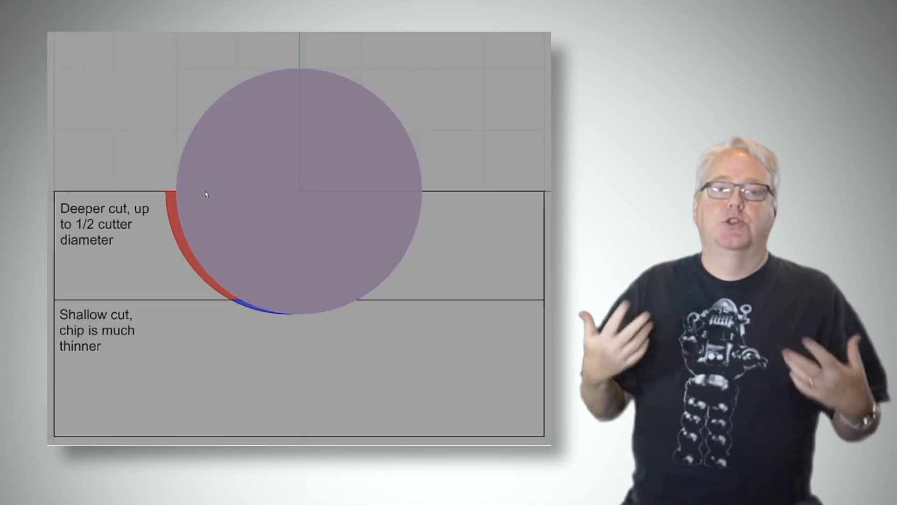
mouse_move(178, 223)
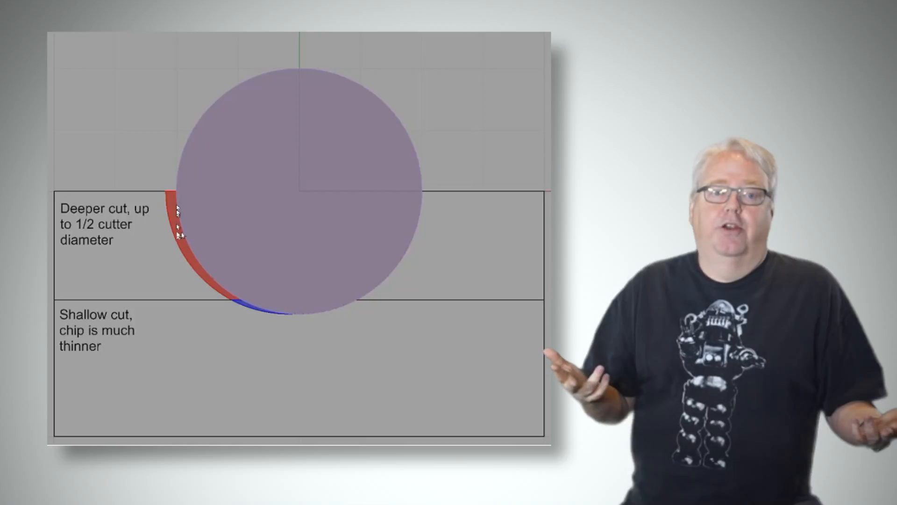